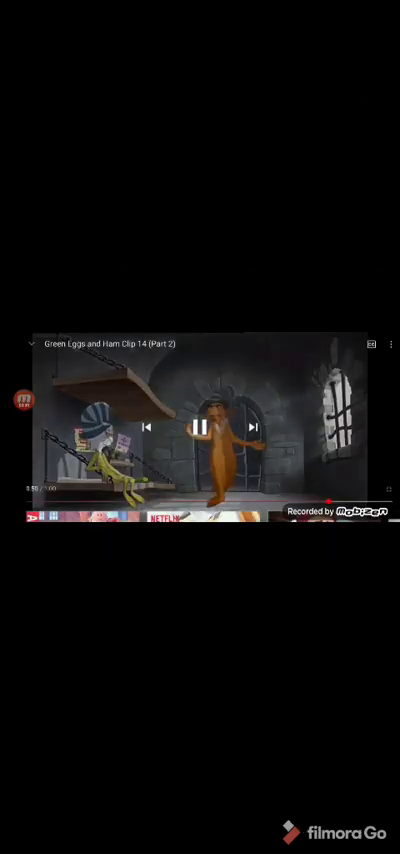
Load the 'Captain Underpants Movie (2017) part 8' video and pause it
click(200, 428)
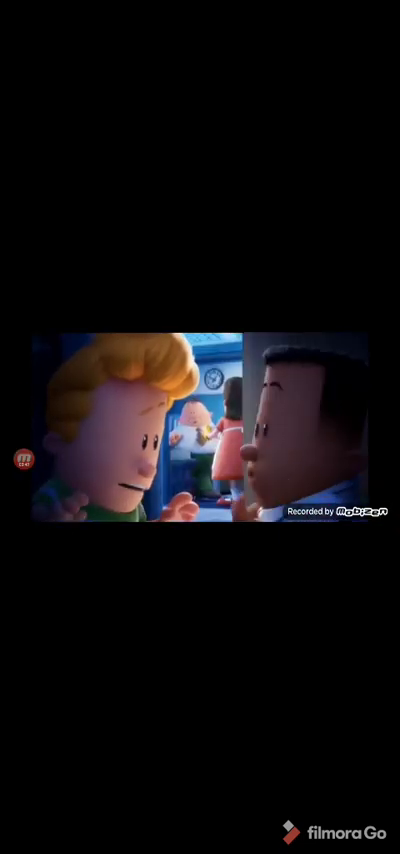
click(200, 430)
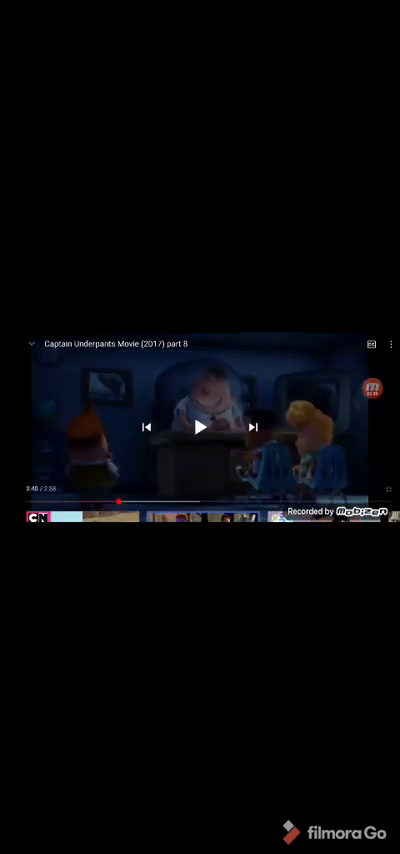